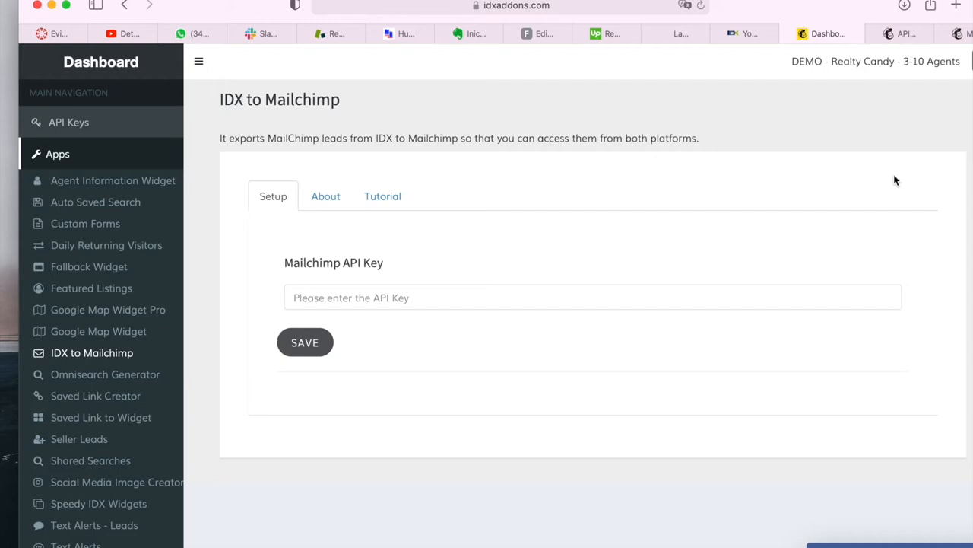
mouse_move(599, 116)
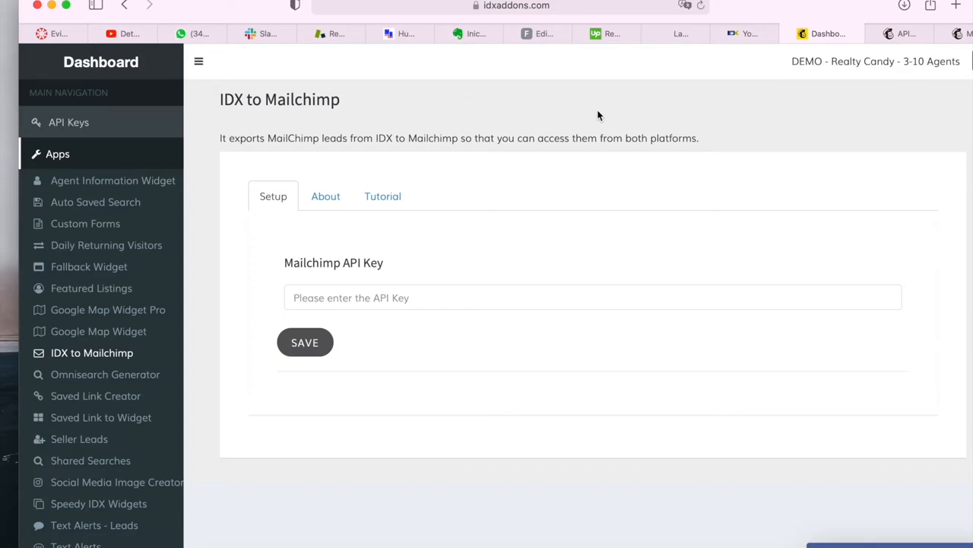
mouse_move(396, 125)
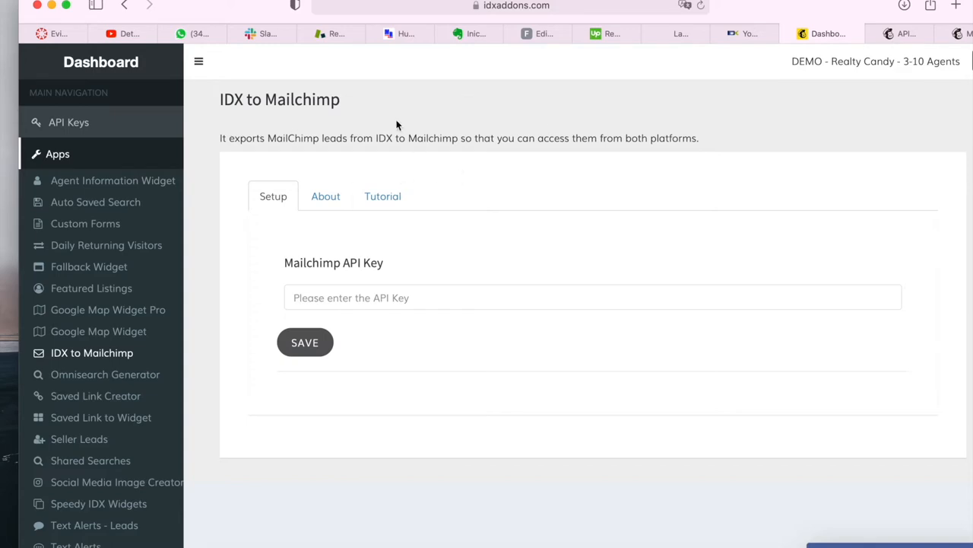
mouse_move(372, 137)
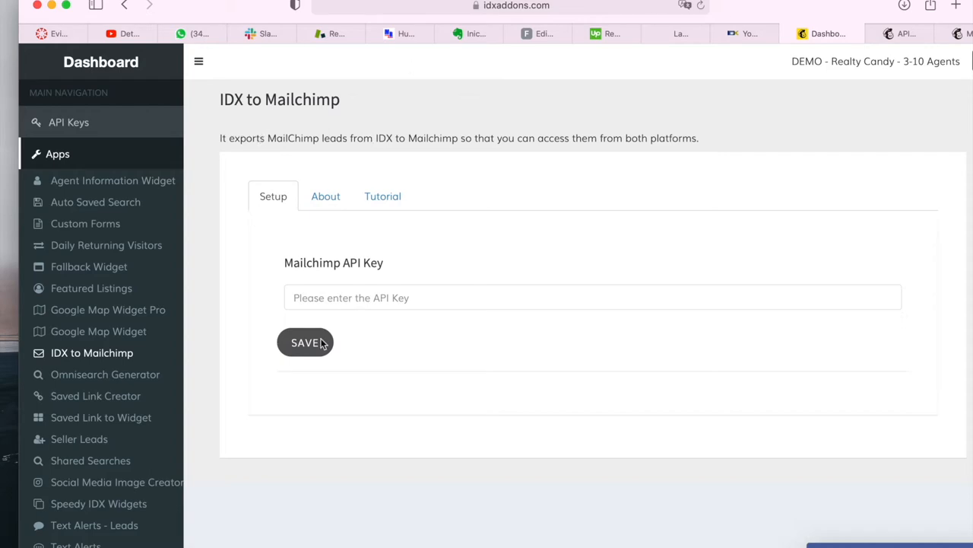
mouse_move(517, 296)
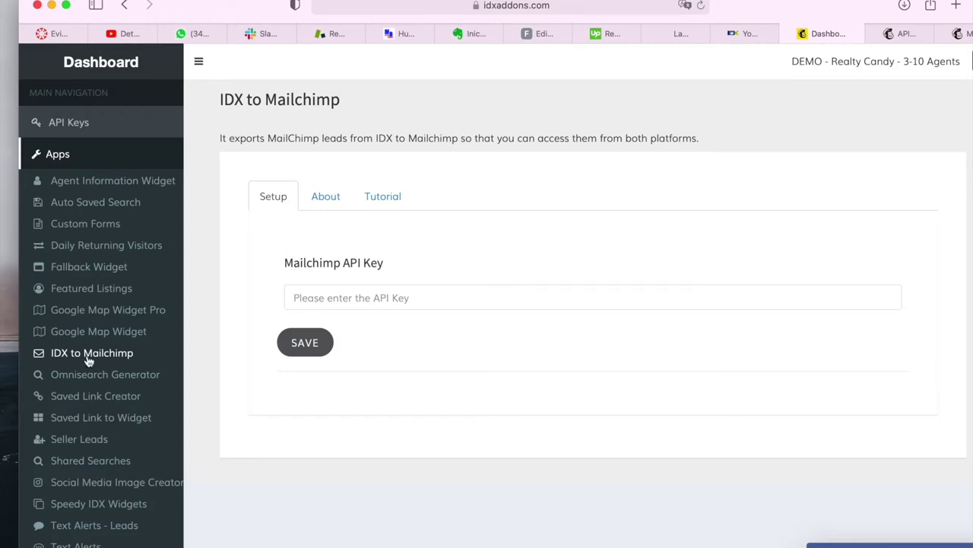
mouse_move(258, 93)
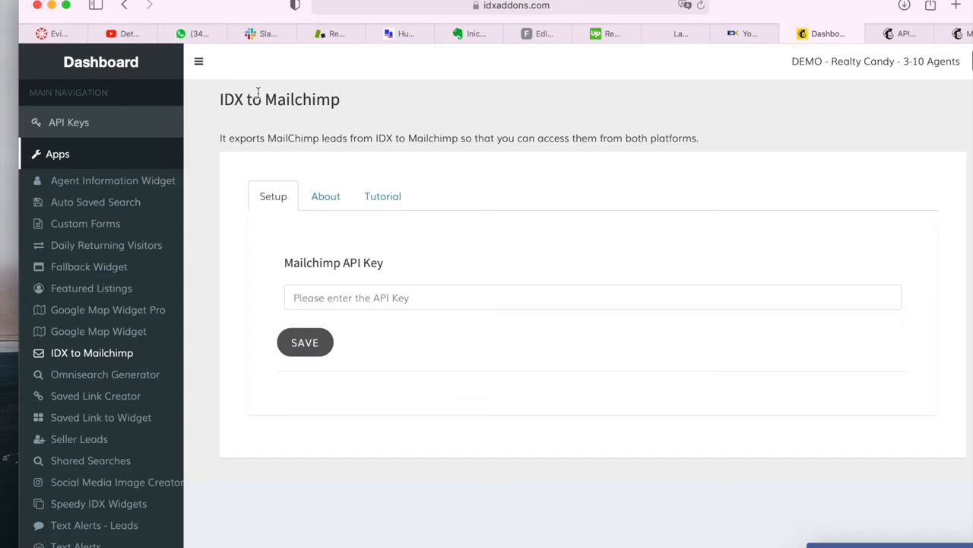
mouse_move(353, 227)
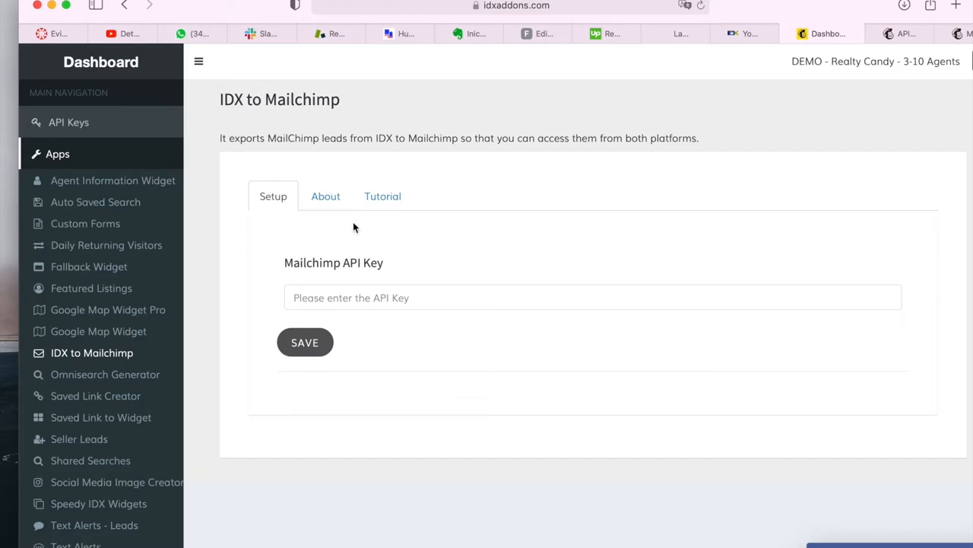
mouse_move(379, 302)
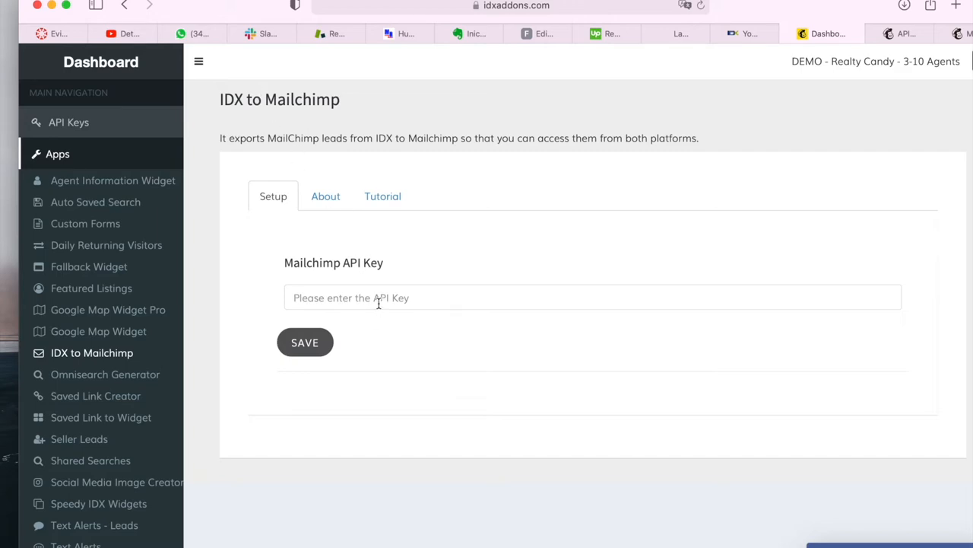
mouse_move(341, 369)
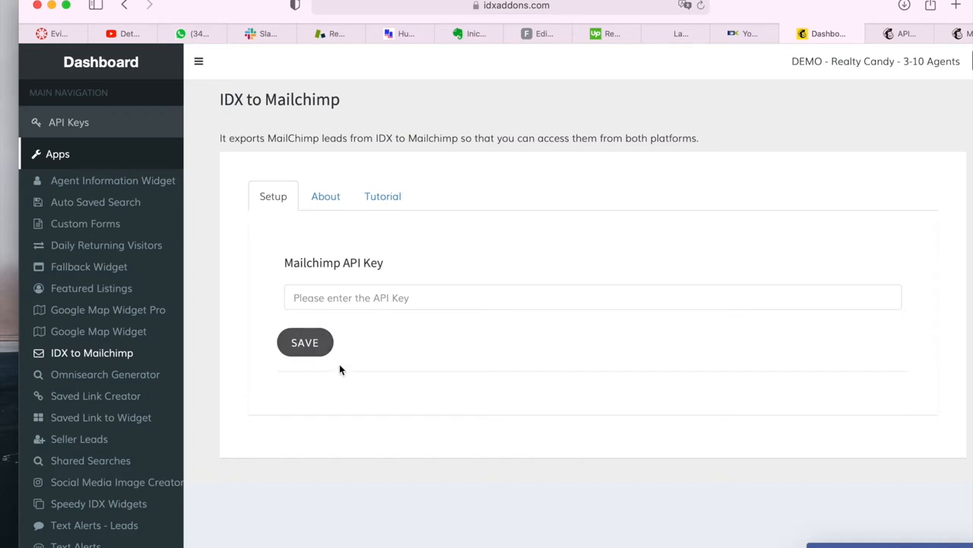
mouse_move(905, 34)
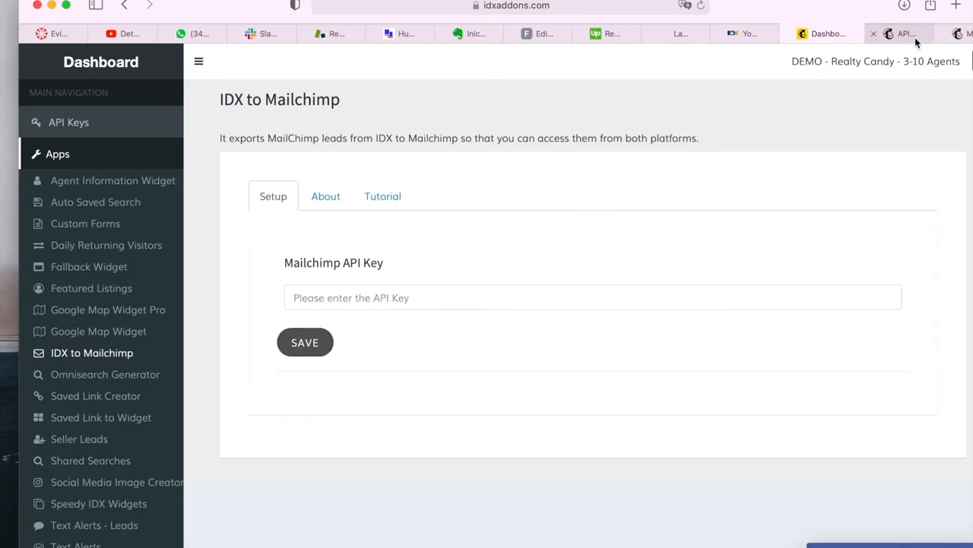
Step: Copy an API key from Mailchimp's API keys page and return to the add-on setup
click(898, 33)
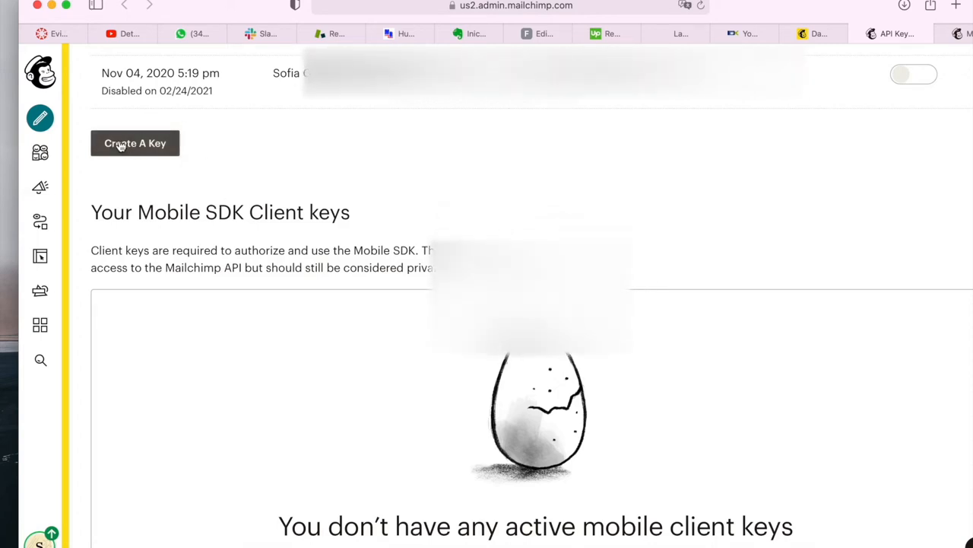
mouse_move(487, 213)
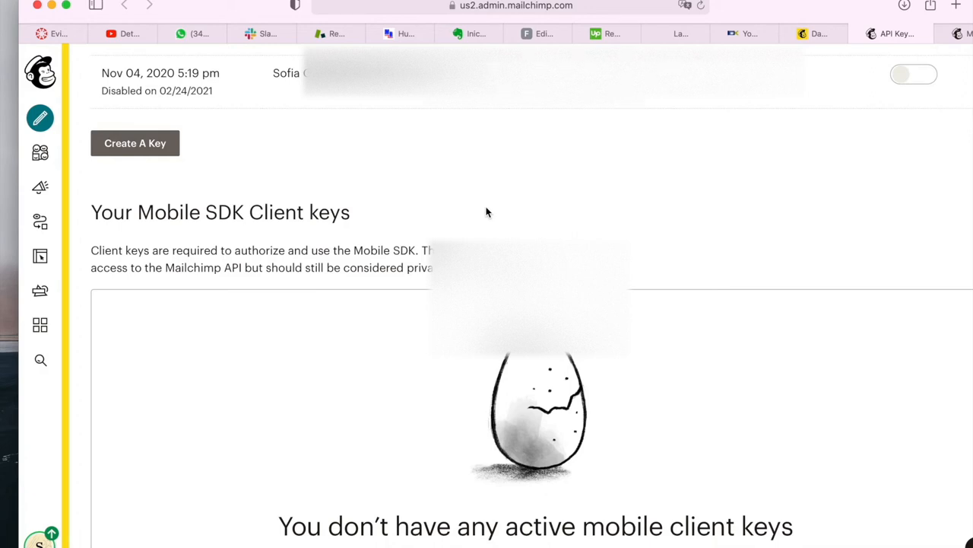
mouse_move(660, 165)
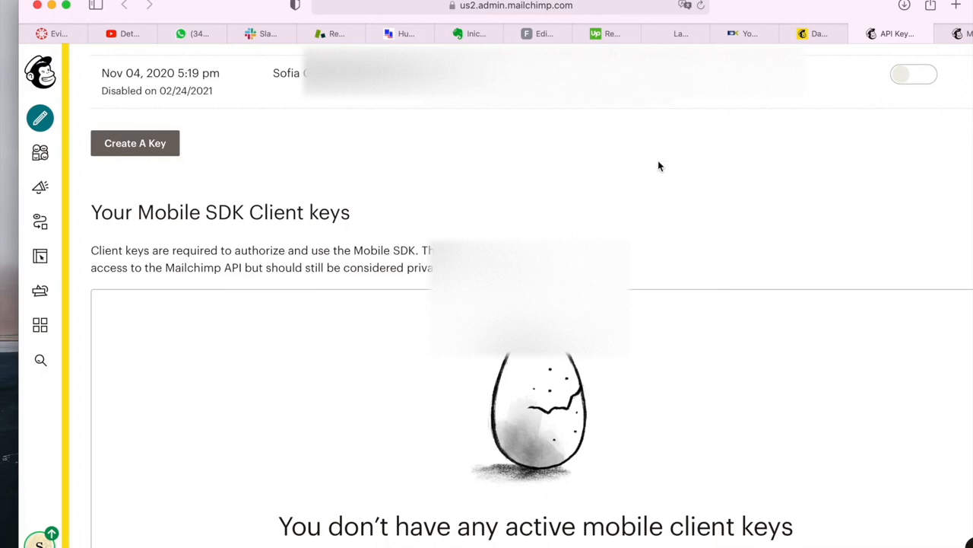
mouse_move(586, 191)
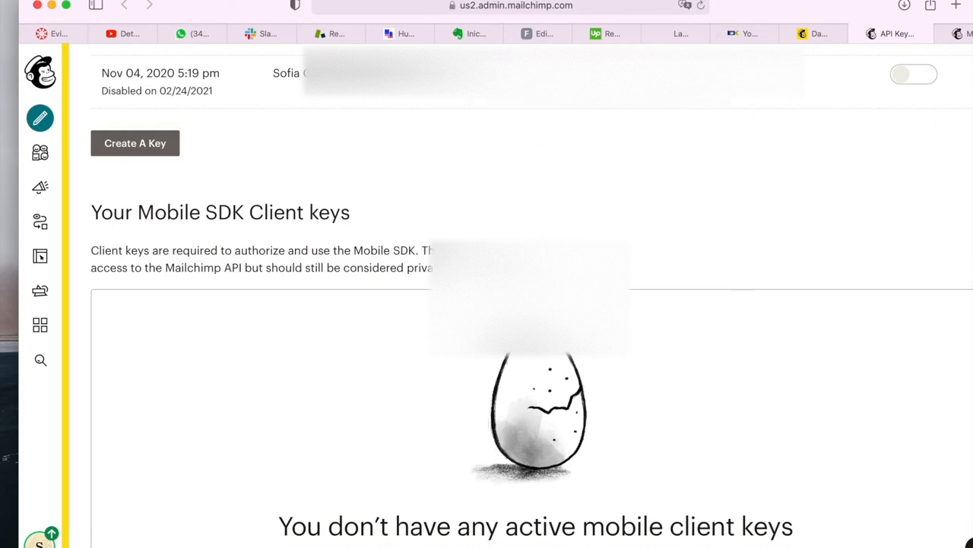
click(821, 34)
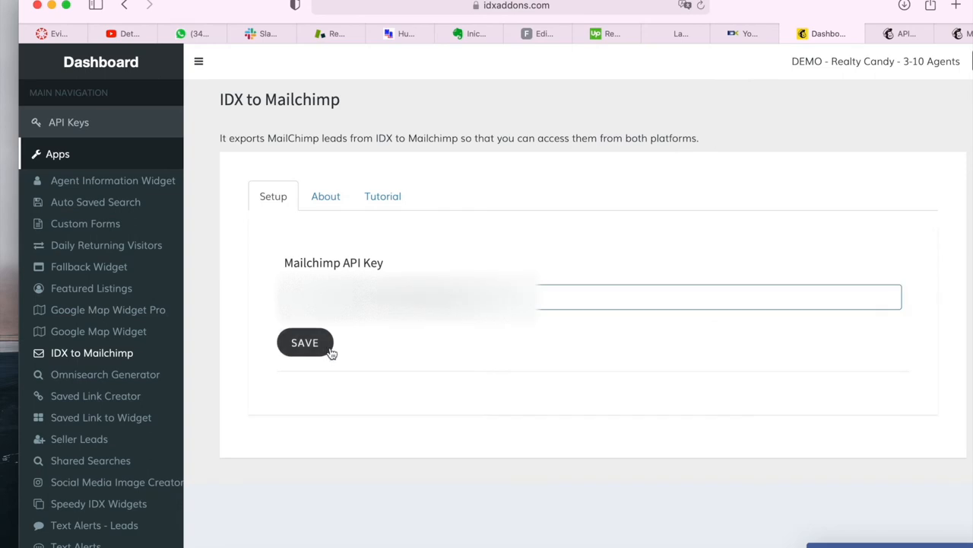
Step: Save the pasted Mailchimp API key, revealing the auto-import option and IDX/Mailchimp lead tables
click(305, 341)
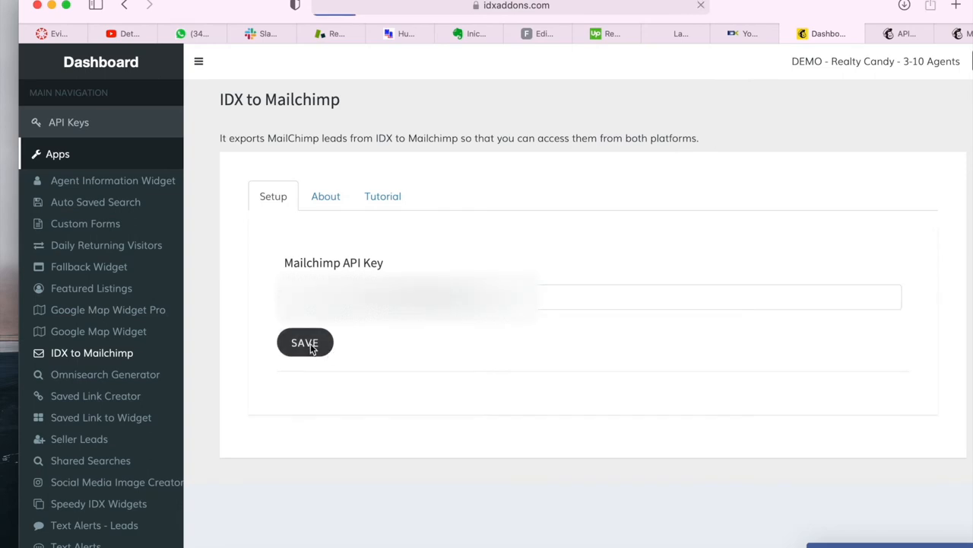
click(304, 341)
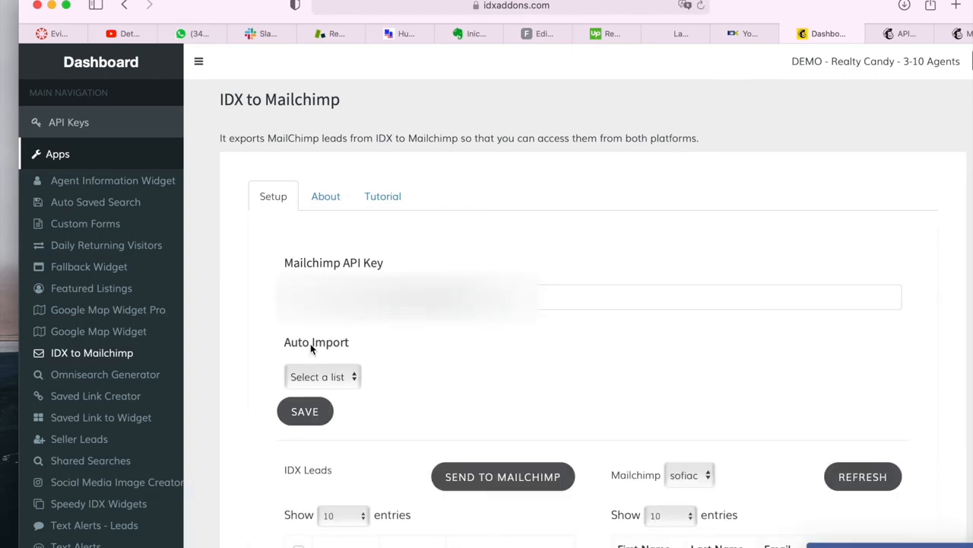
scroll(down, 3)
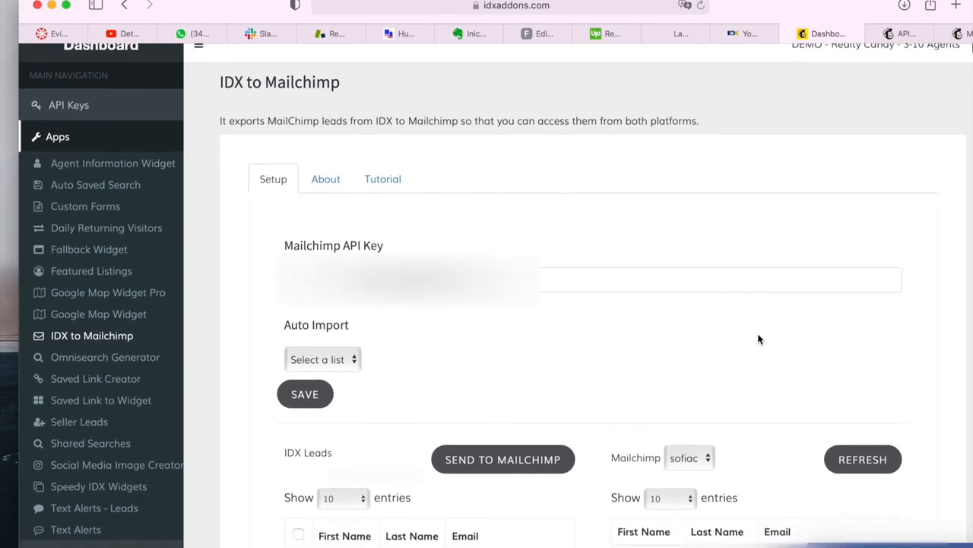
scroll(down, 3)
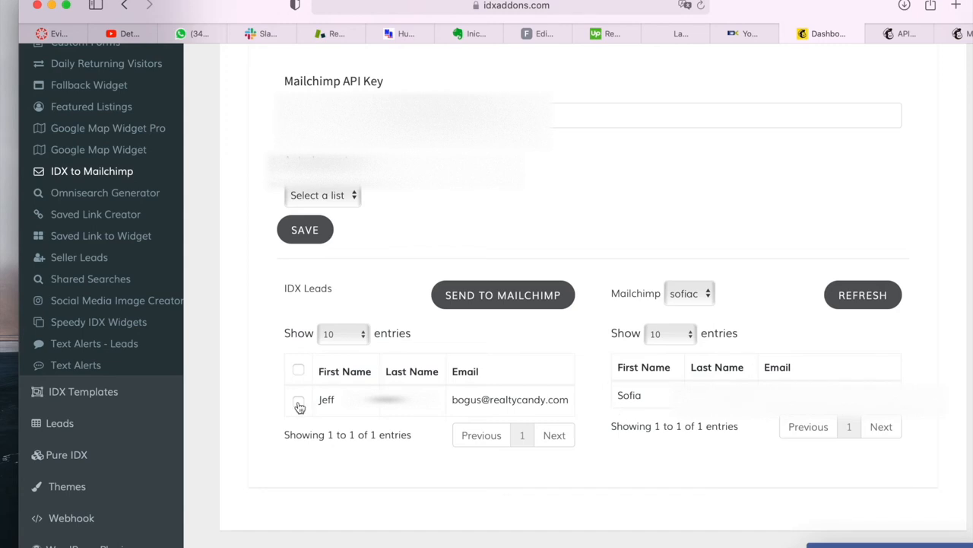
Step: Select the lead Jeff and send him to the Mailchimp audience
click(298, 402)
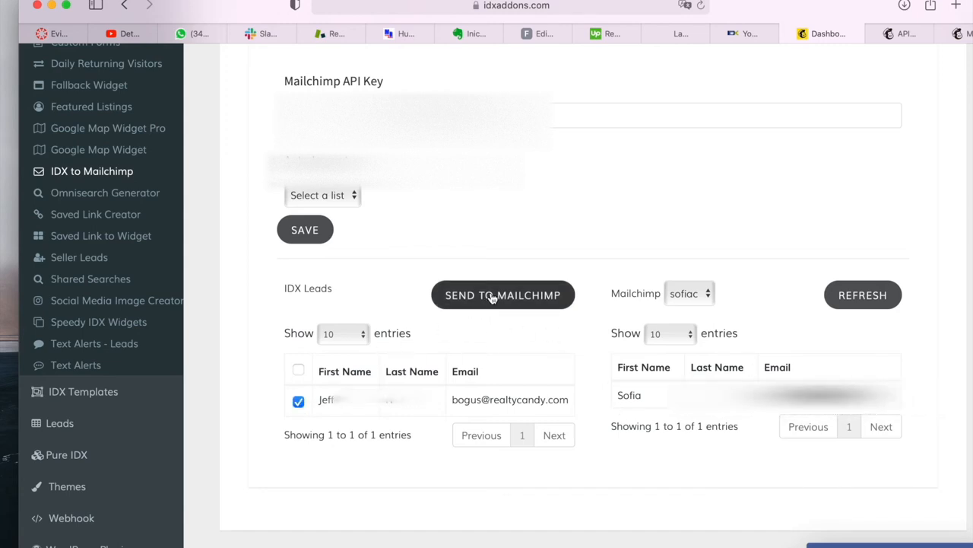
click(502, 295)
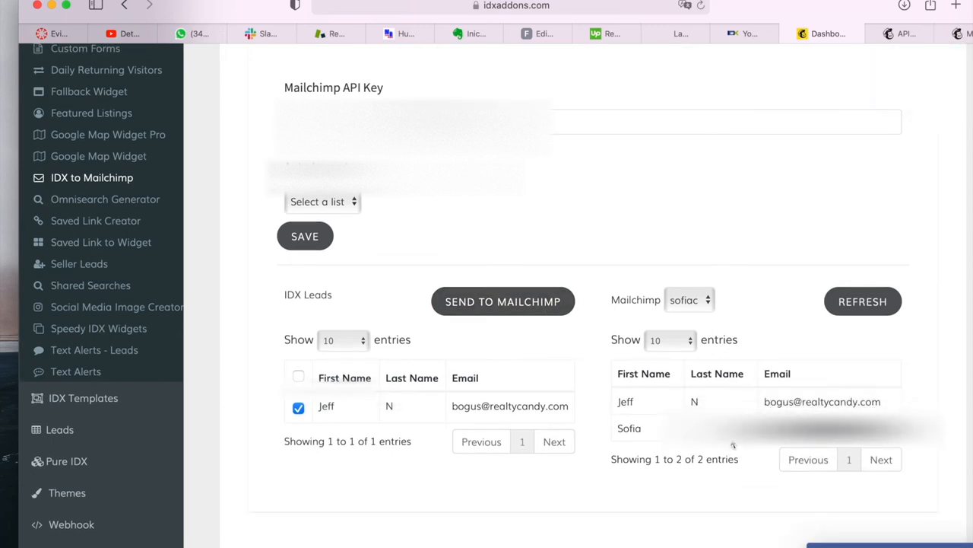
mouse_move(692, 376)
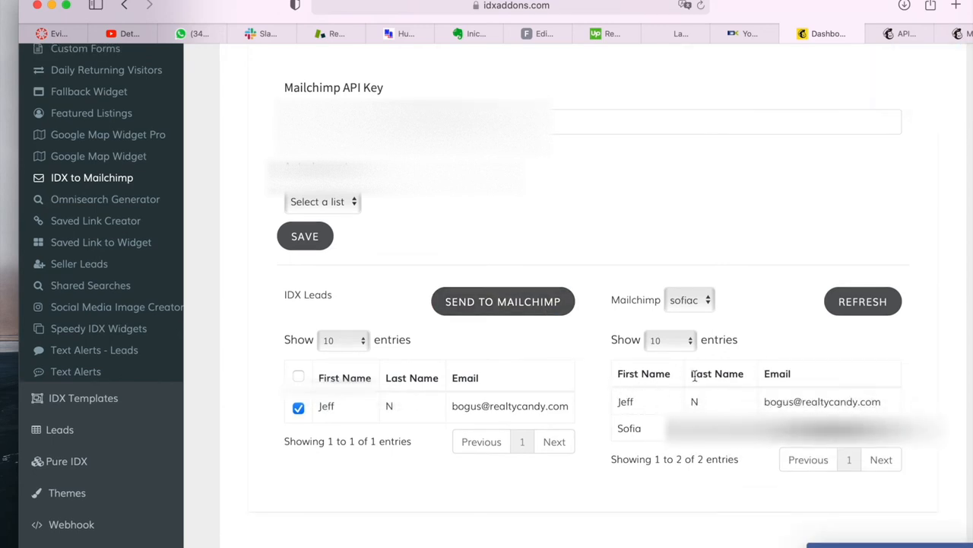
Step: Check the sofiac audience's full contact list in Mailchimp, confirming Jeff among two contacts
click(894, 33)
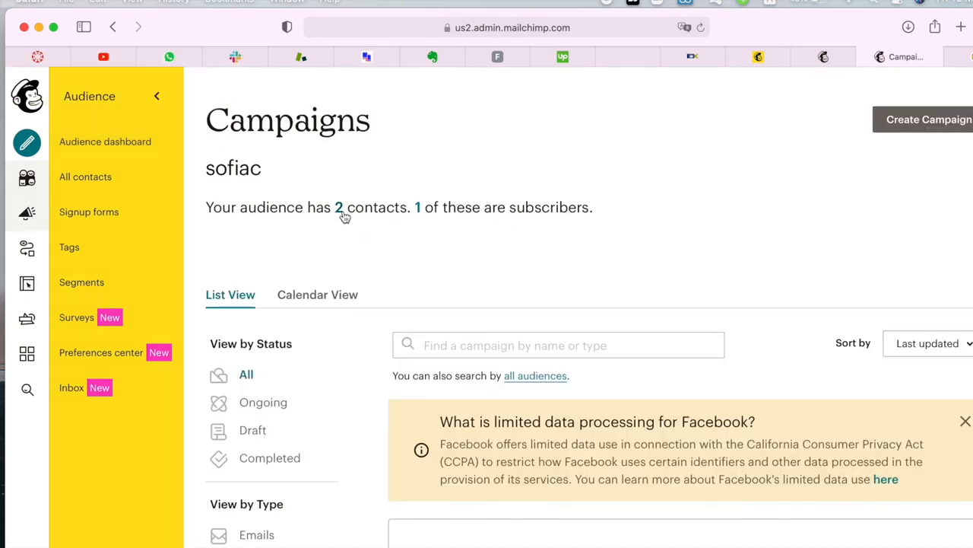
click(85, 176)
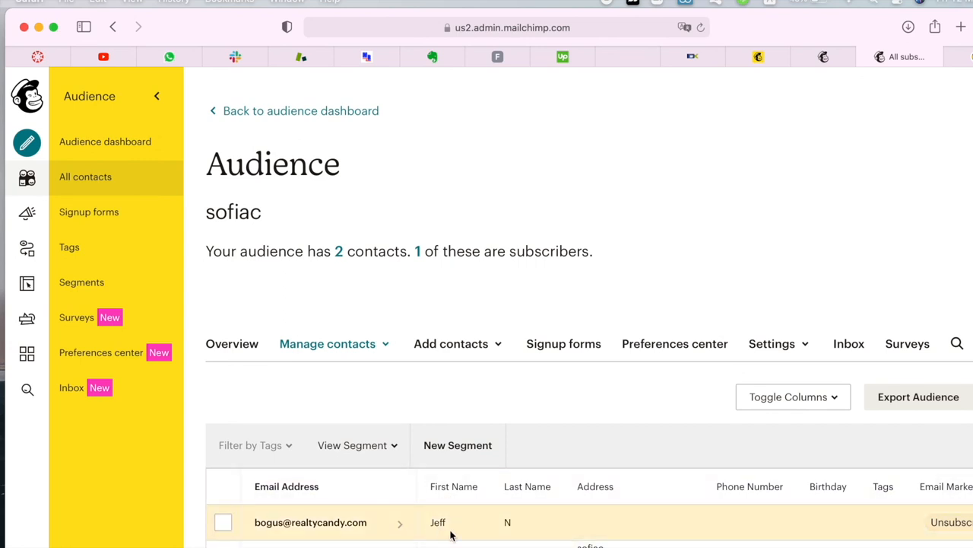
mouse_move(770, 114)
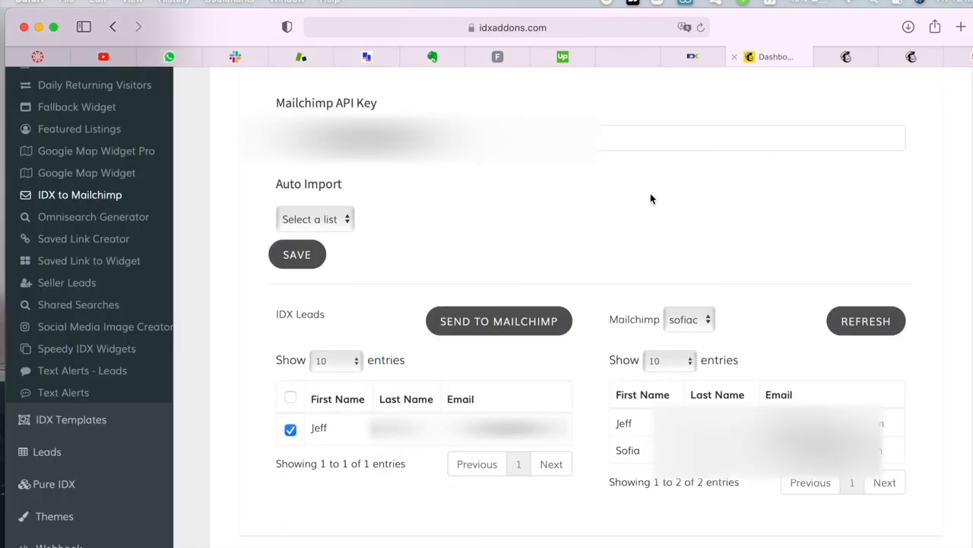
scroll(up, 3)
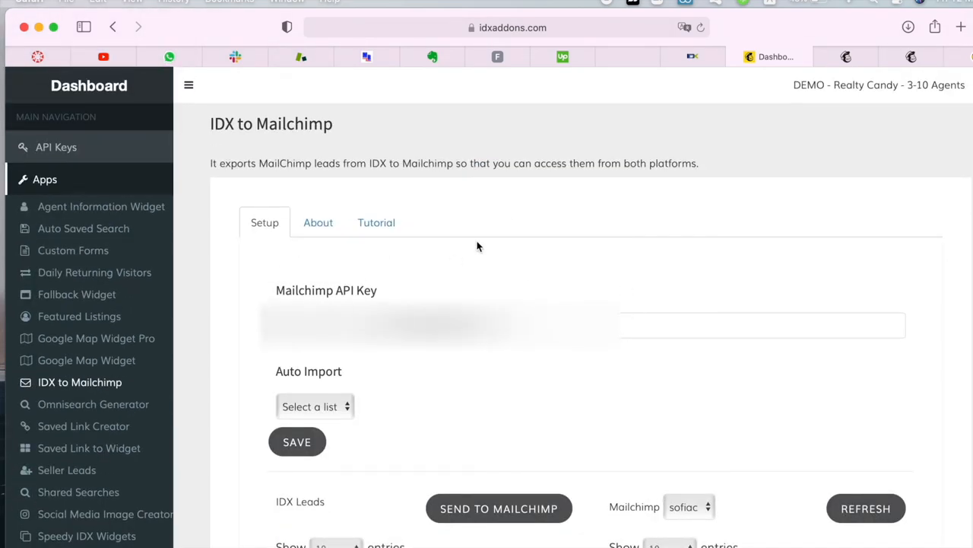